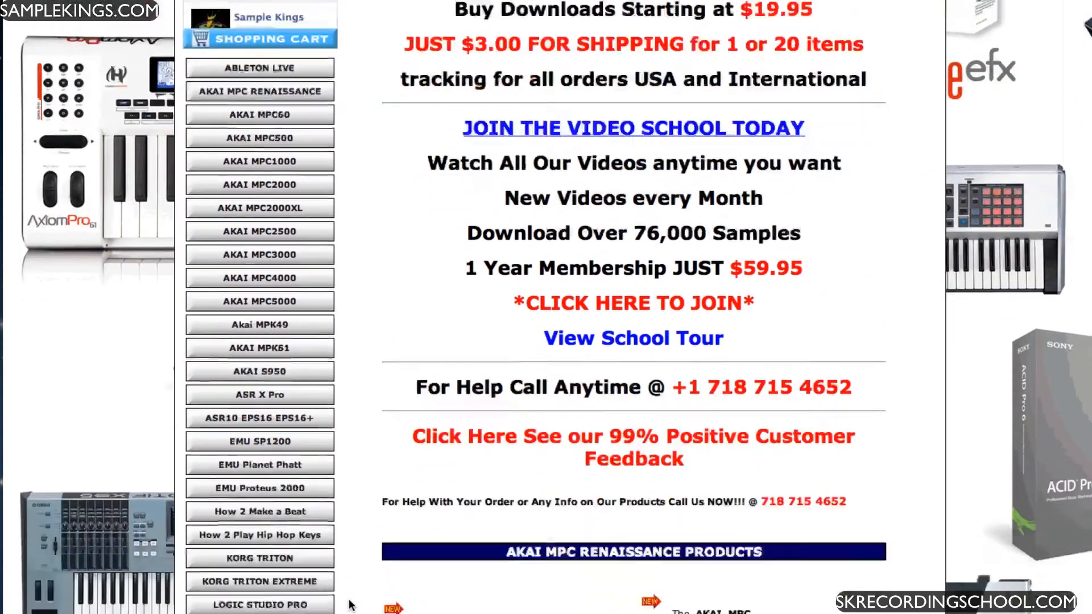
Scroll the samplekings.com sidebar and follow the NI MASCHINE MIKRO link
{"action": "scroll", "scroll_direction": "down", "scroll_amount": 3}
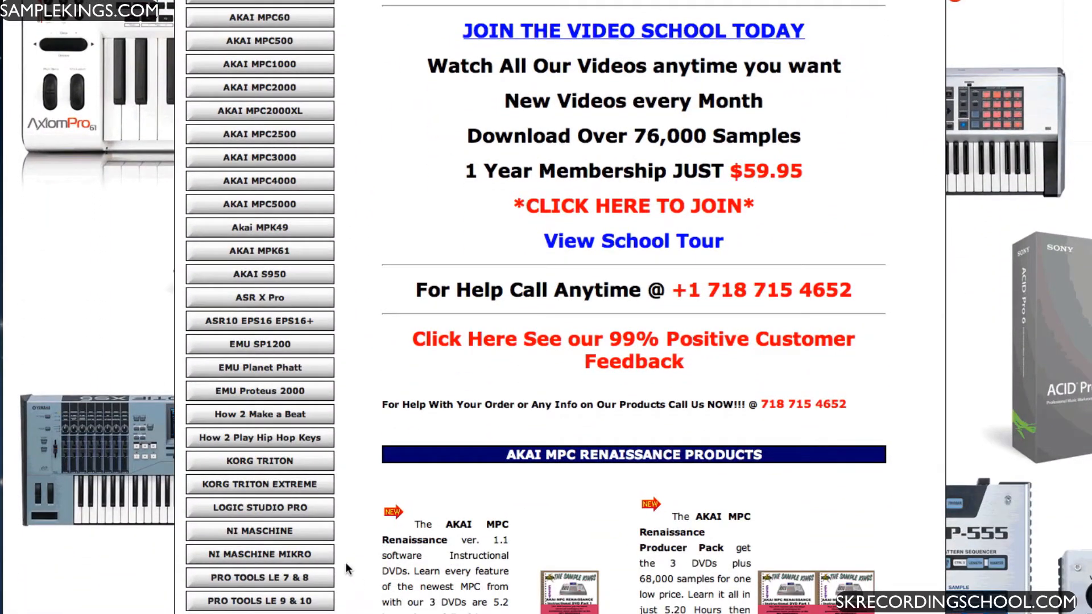
{"action": "mouse_move", "coordinate": [259, 554]}
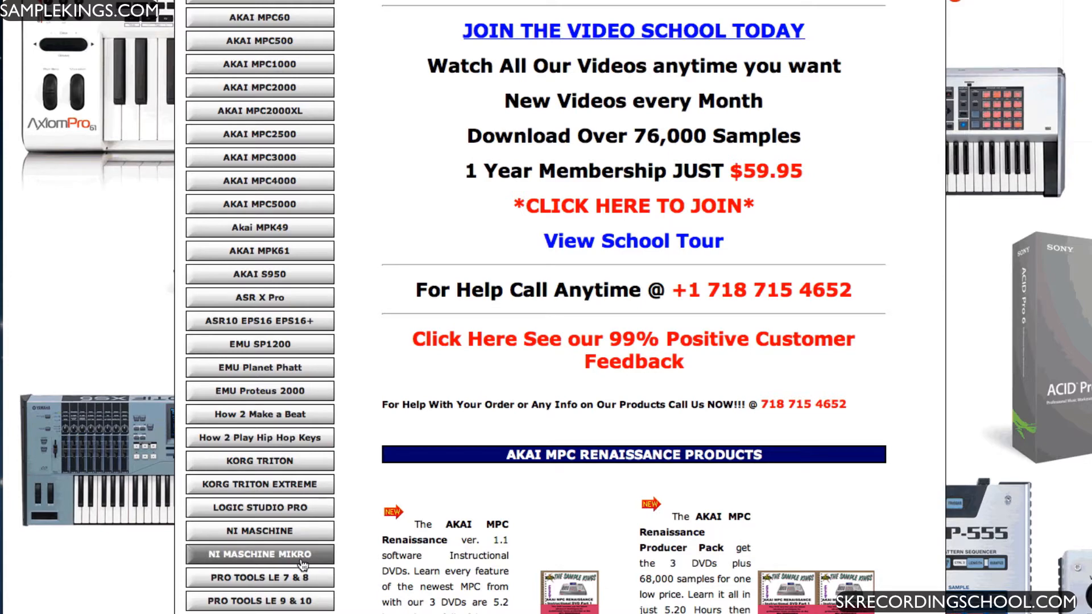
{"action": "left_click", "coordinate": [259, 555]}
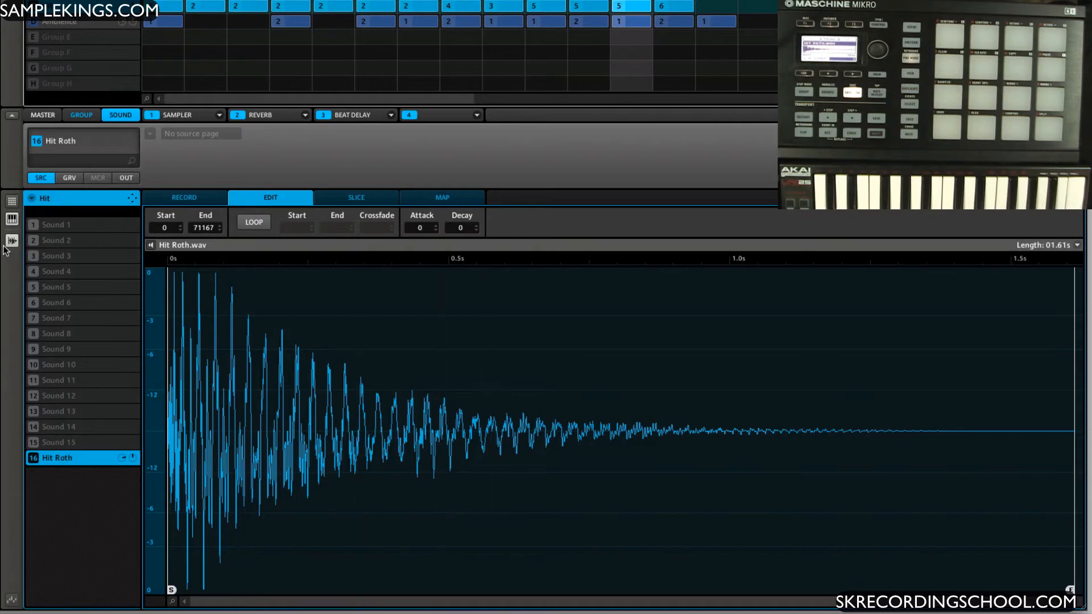
Open the MAP page for sound 16 Hit Roth to view its key and velocity ranges
{"action": "left_click", "coordinate": [441, 198]}
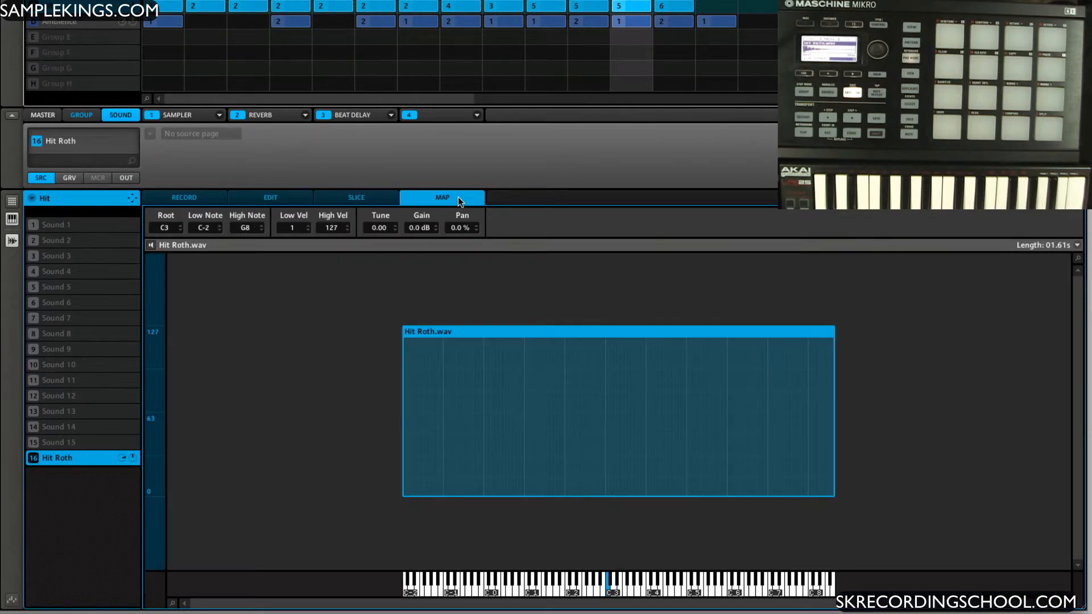
{"action": "mouse_move", "coordinate": [541, 390]}
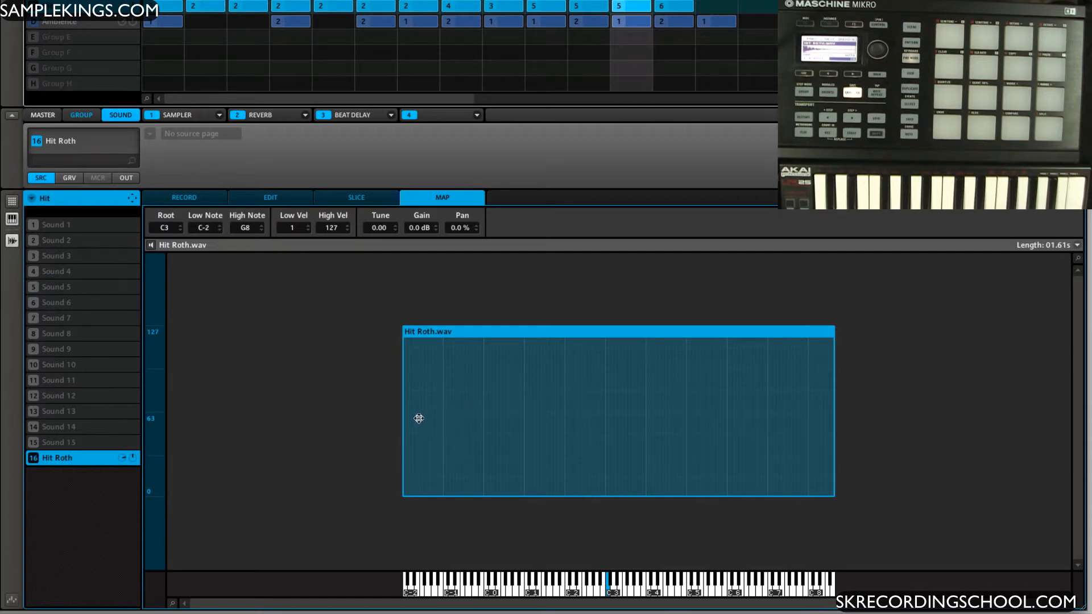
{"action": "mouse_move", "coordinate": [766, 442]}
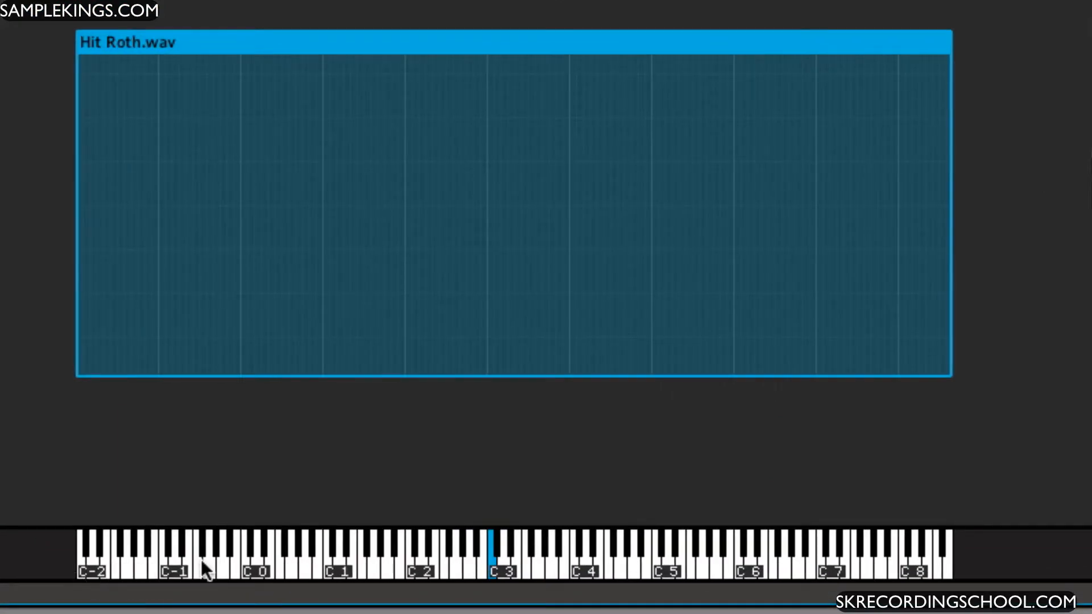
{"action": "mouse_move", "coordinate": [957, 557]}
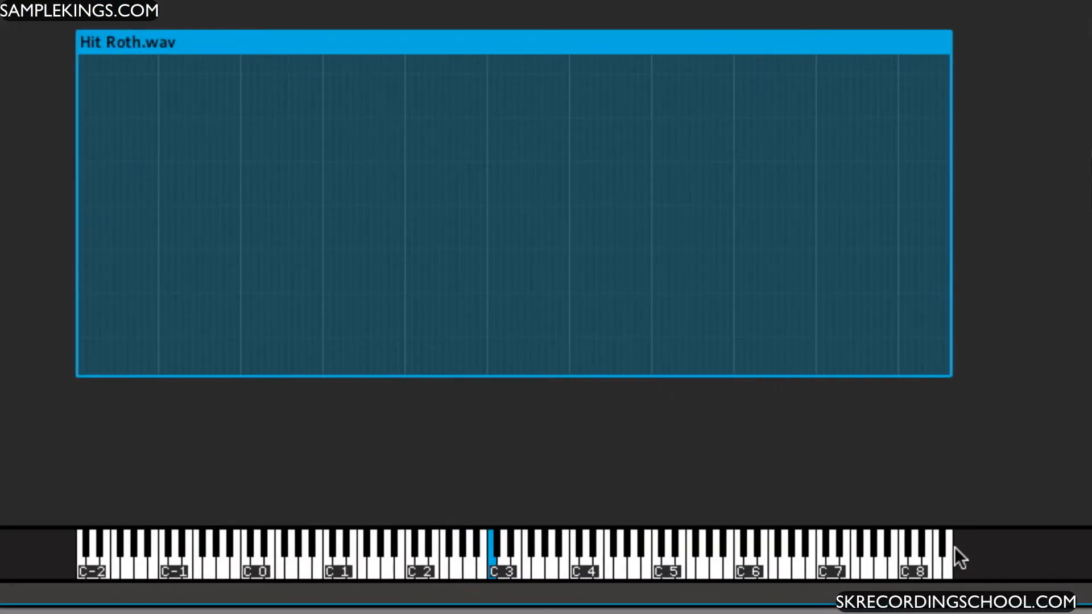
{"action": "mouse_move", "coordinate": [115, 583]}
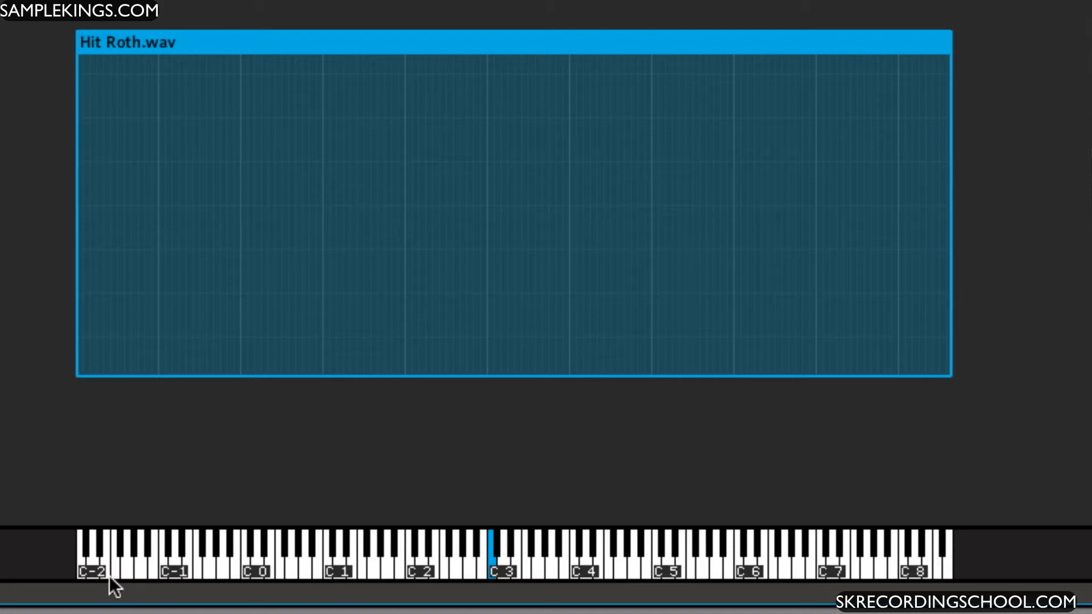
{"action": "mouse_move", "coordinate": [521, 165]}
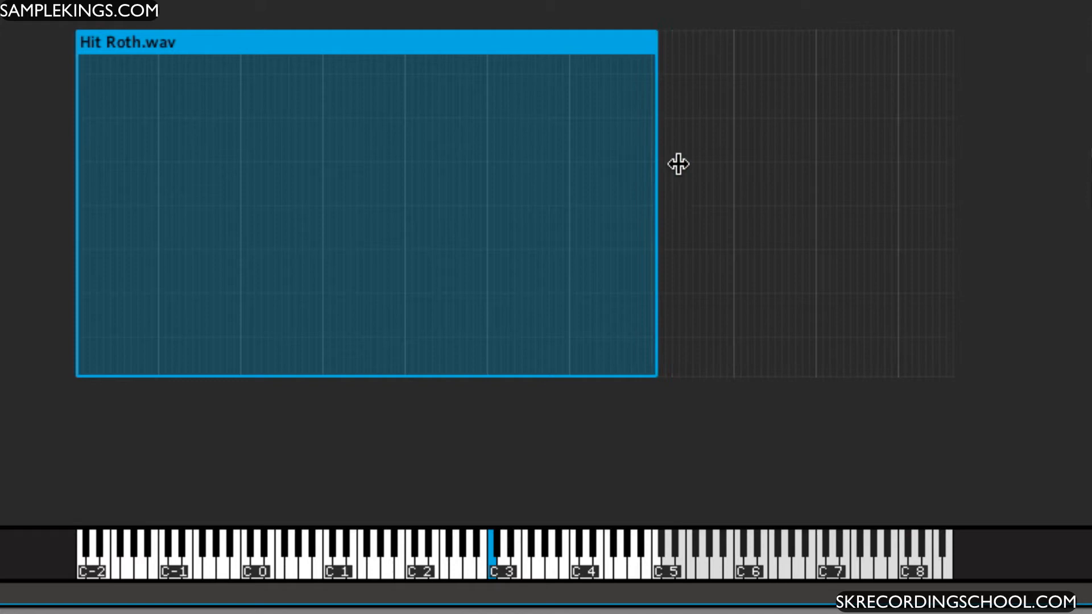
{"action": "left_click_drag", "start_coordinate": [655, 165], "coordinate": [947, 164]}
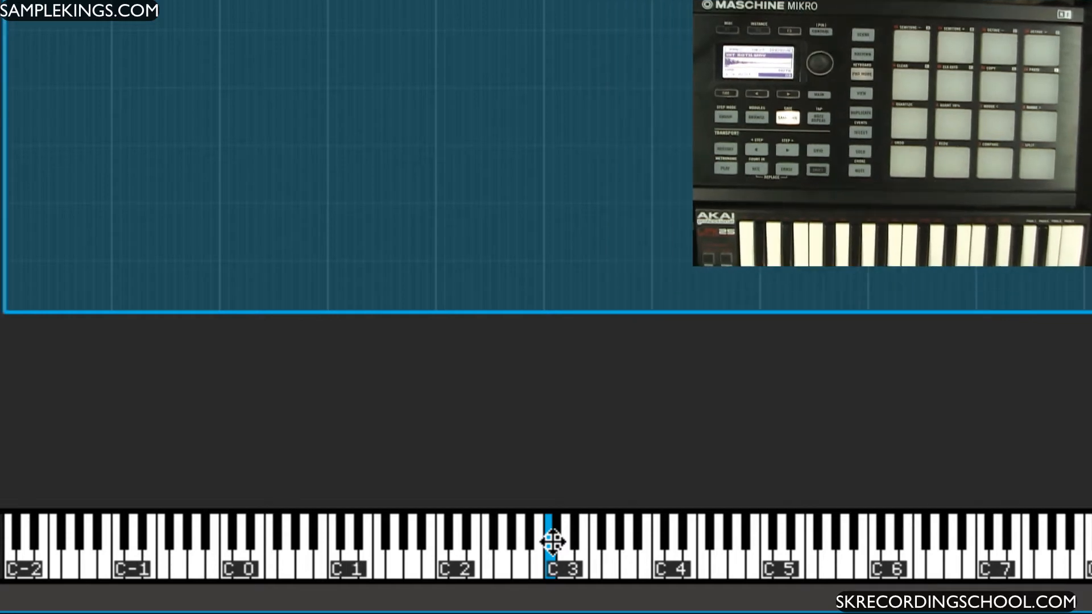
{"action": "left_click", "coordinate": [669, 66]}
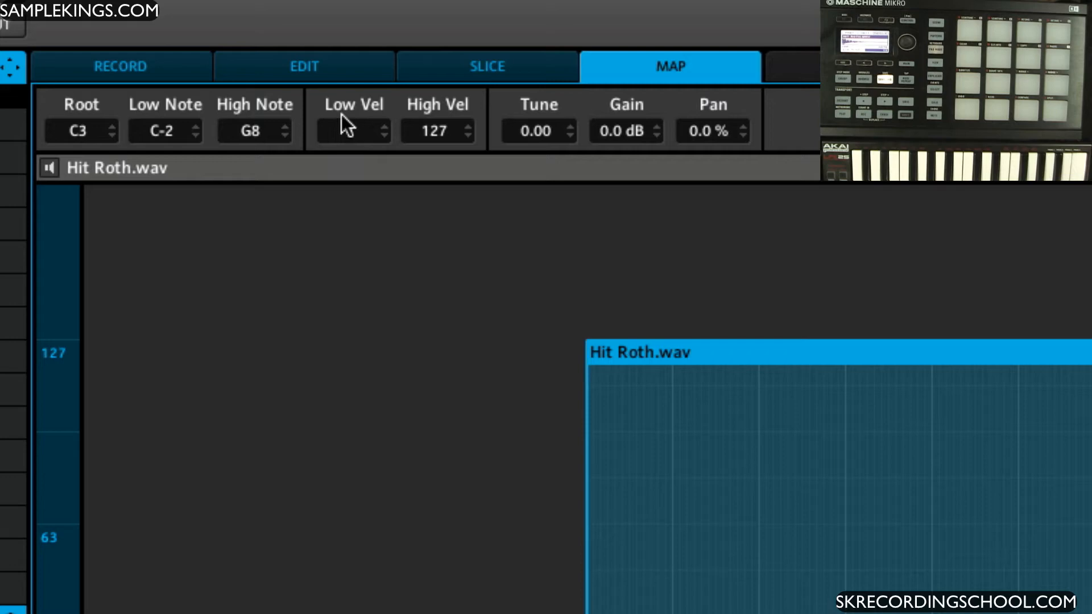
{"action": "left_click", "coordinate": [383, 130]}
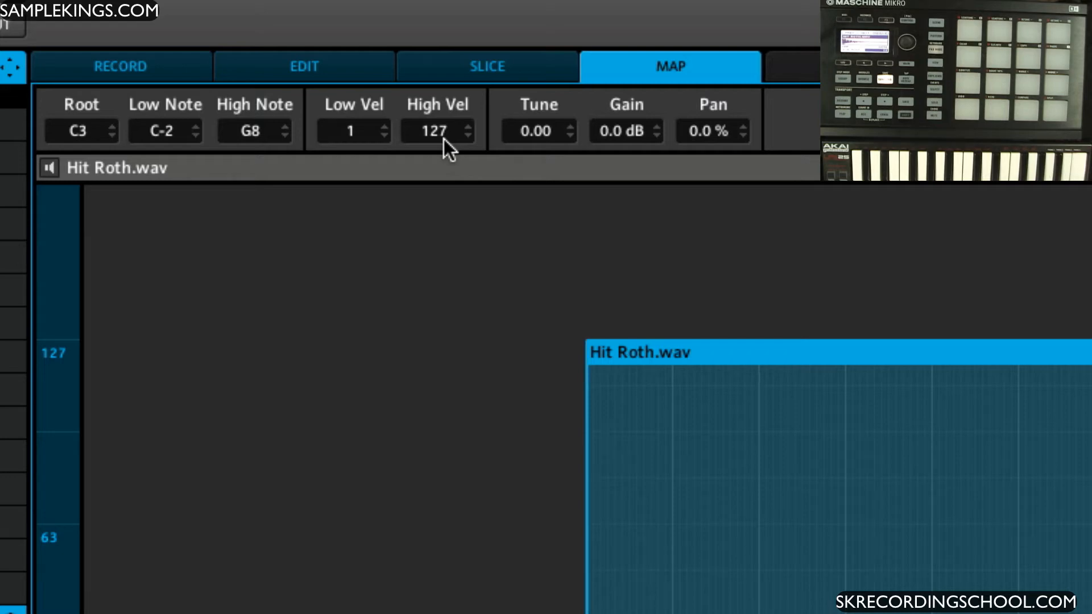
{"action": "mouse_move", "coordinate": [537, 153]}
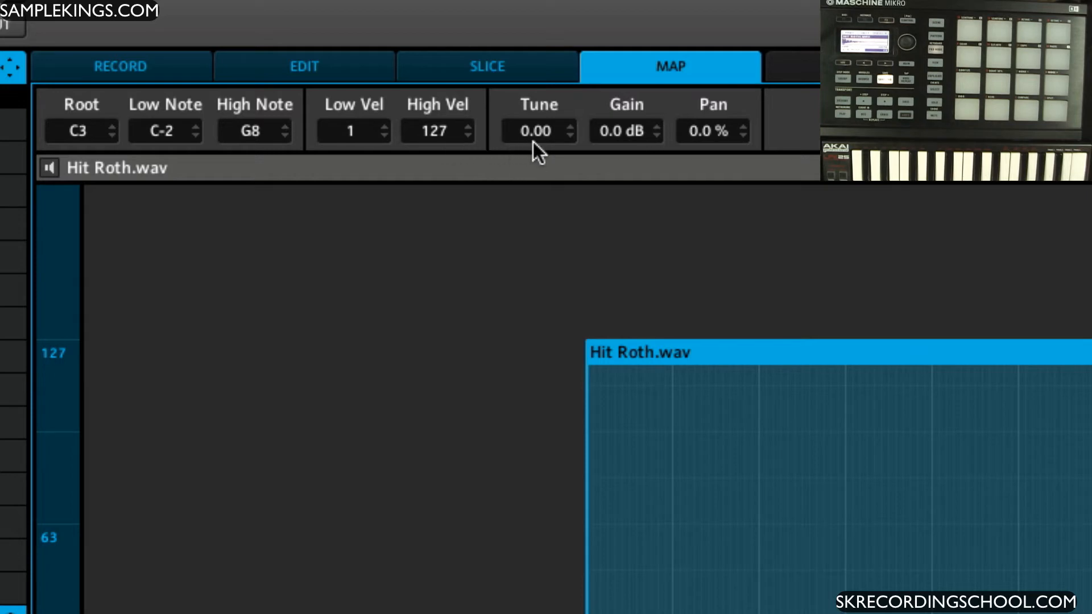
{"action": "mouse_move", "coordinate": [640, 157]}
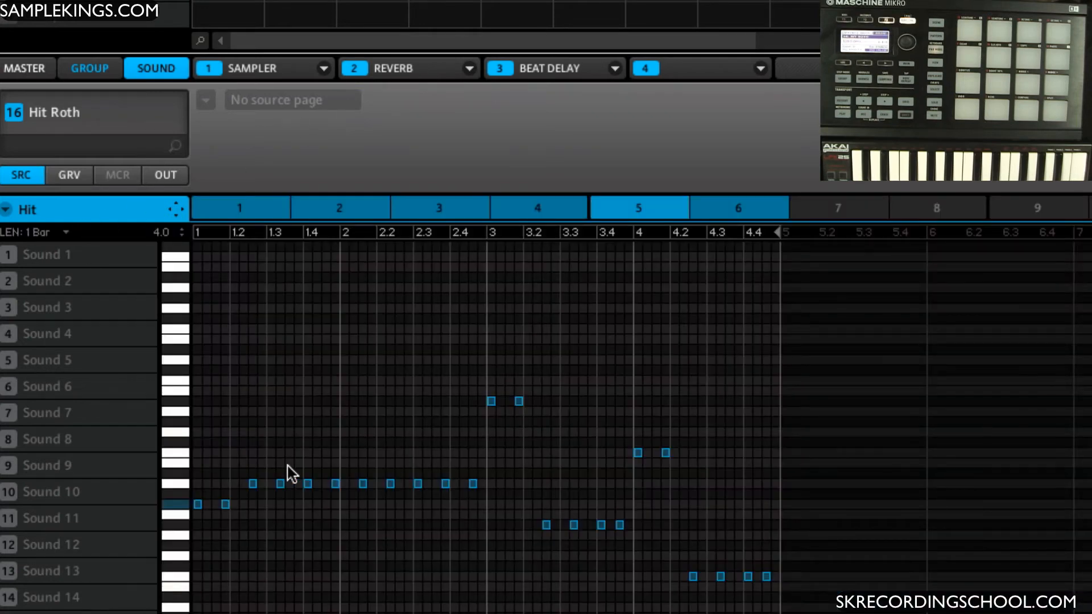
{"action": "mouse_move", "coordinate": [406, 509]}
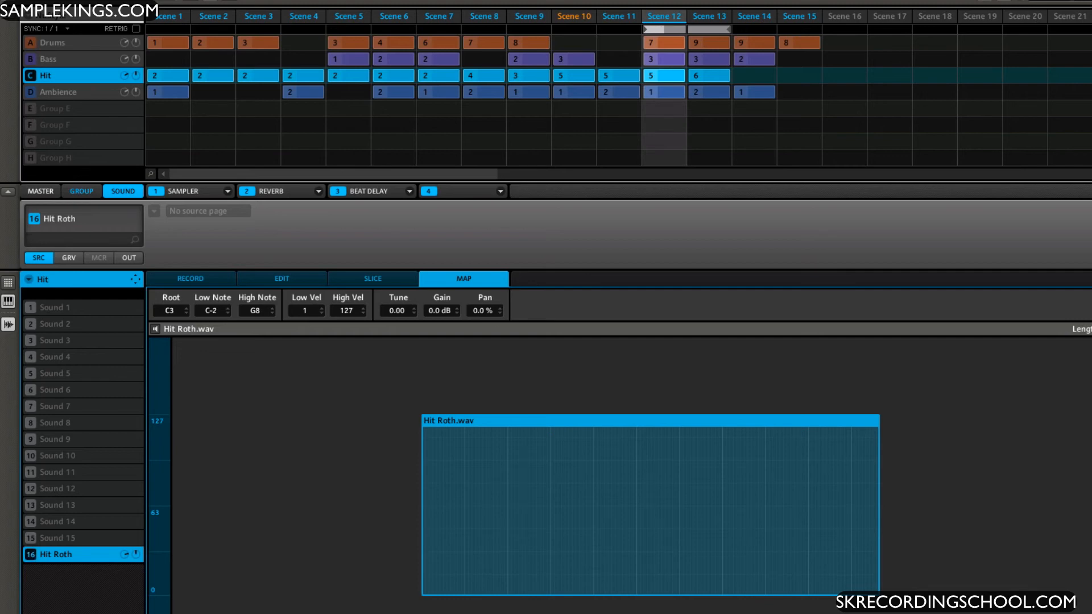
{"action": "mouse_move", "coordinate": [240, 362]}
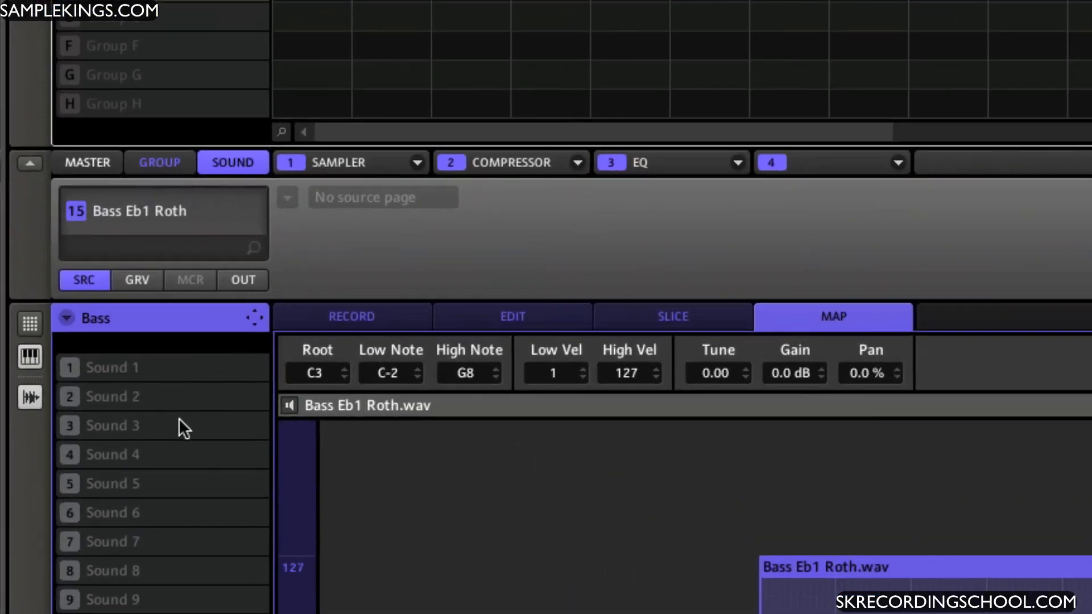
{"action": "mouse_move", "coordinate": [540, 173]}
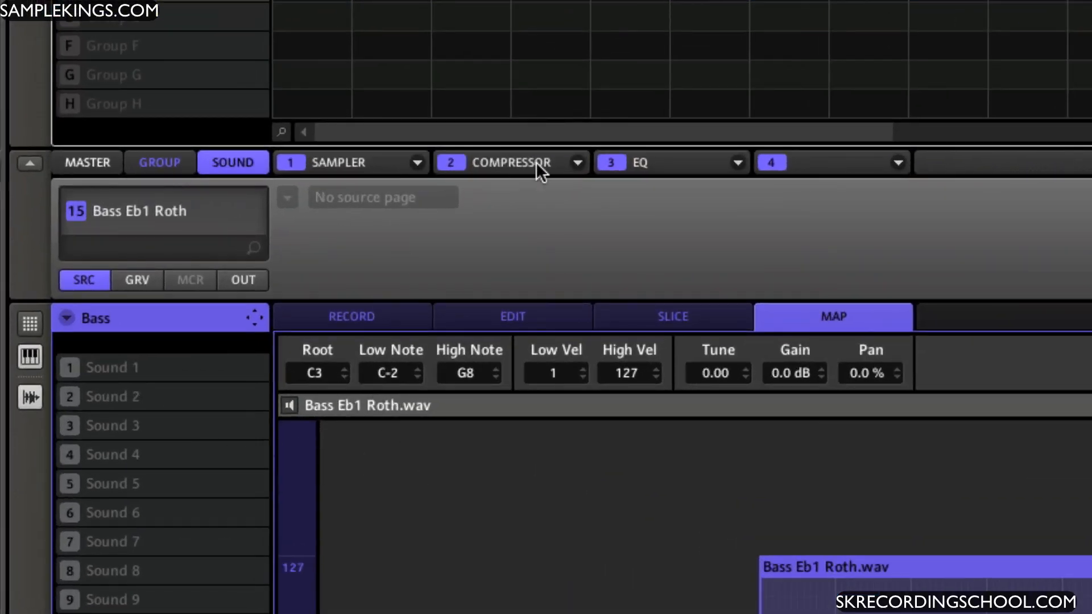
{"action": "mouse_move", "coordinate": [633, 508]}
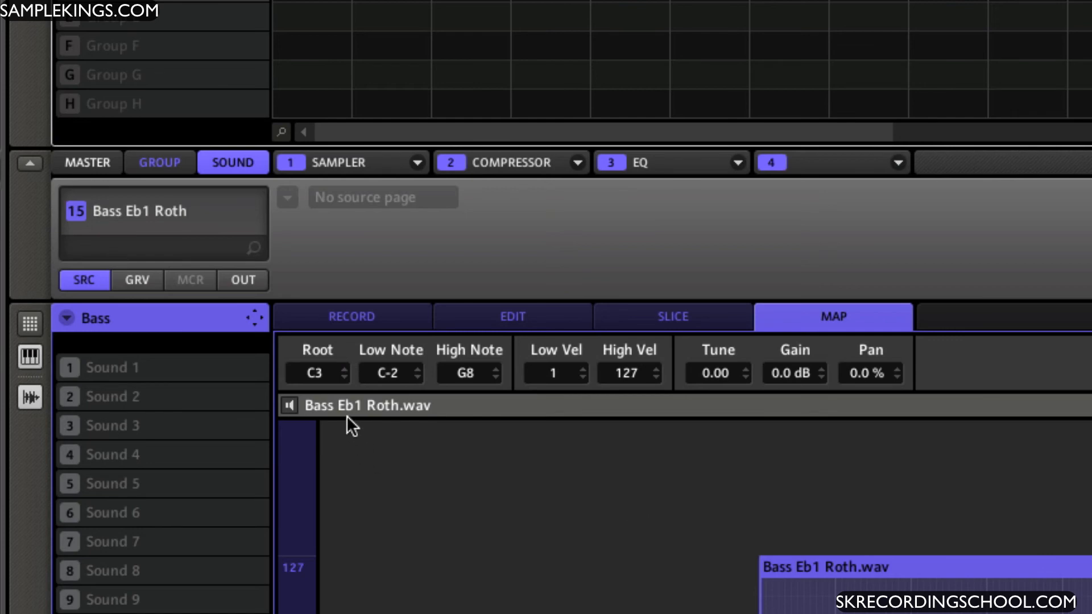
{"action": "mouse_move", "coordinate": [356, 423]}
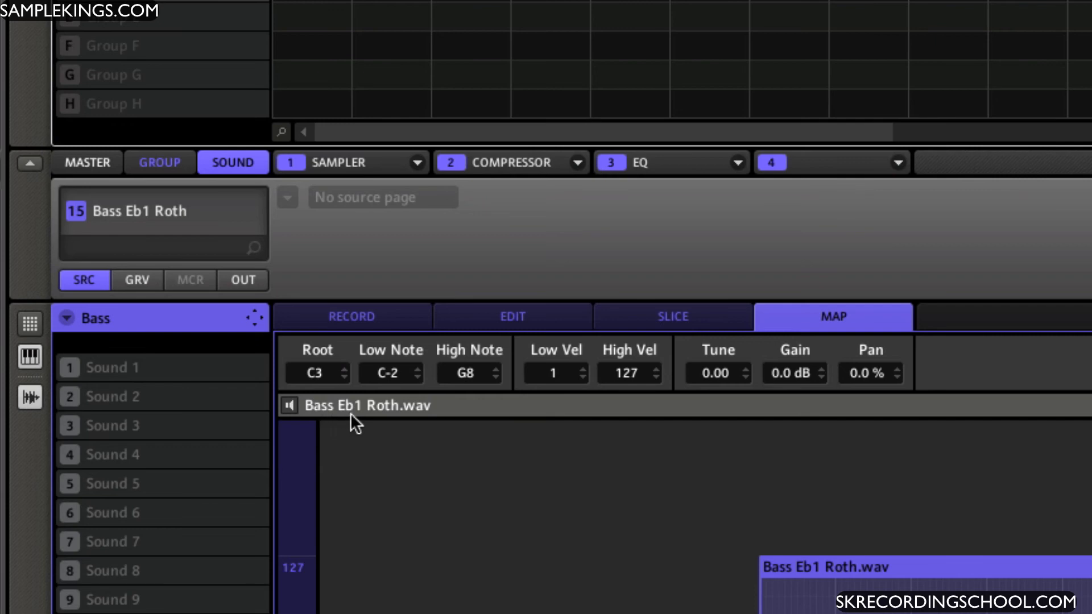
{"action": "mouse_move", "coordinate": [360, 416]}
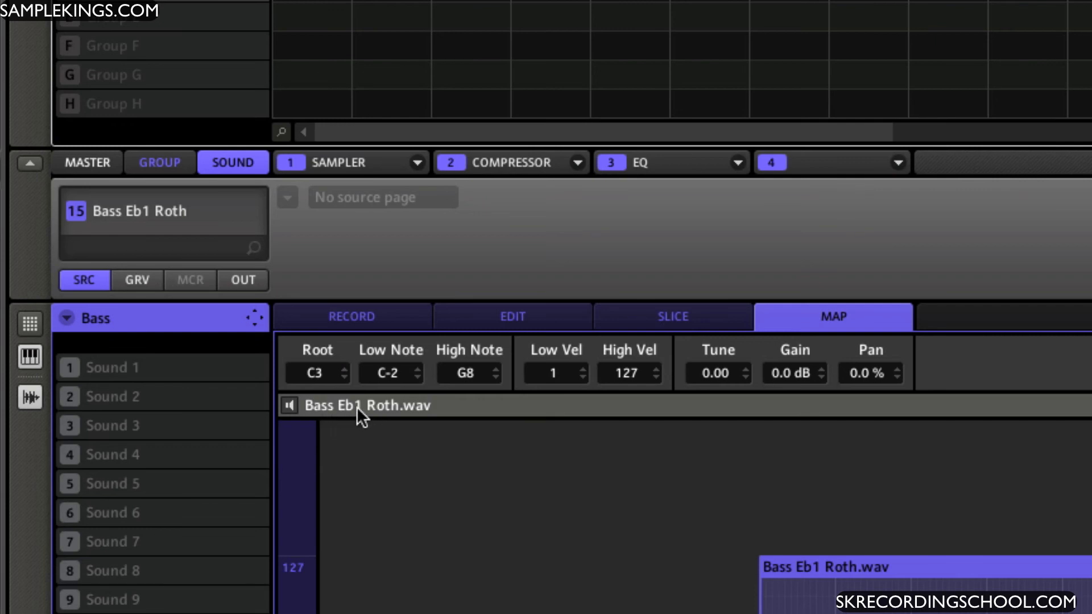